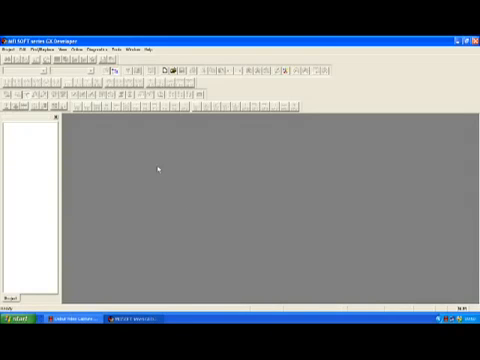
pyautogui.moveTo(200, 164)
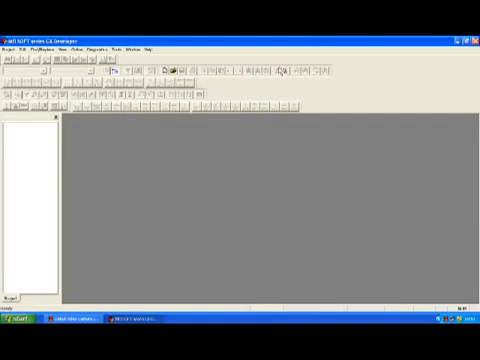
pyautogui.moveTo(284, 72)
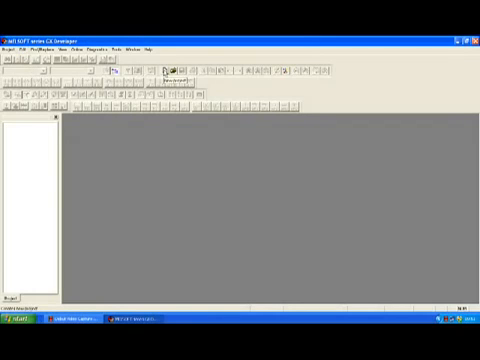
# Bring up the Project menu's list of commands for starting or opening a project.
pyautogui.click(12, 46)
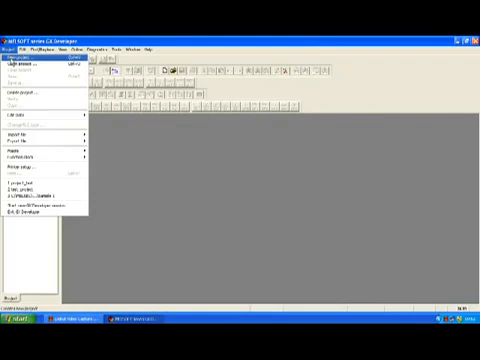
# Start a new project and enable saving it under a project name with drive/path fields.
pyautogui.click(32, 52)
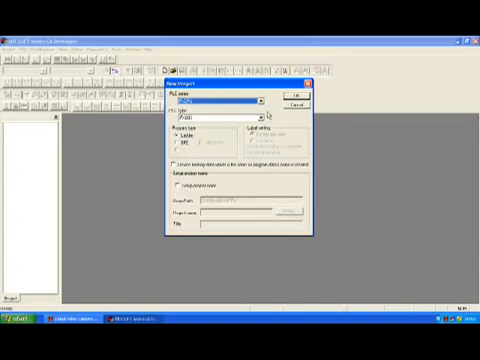
pyautogui.click(262, 110)
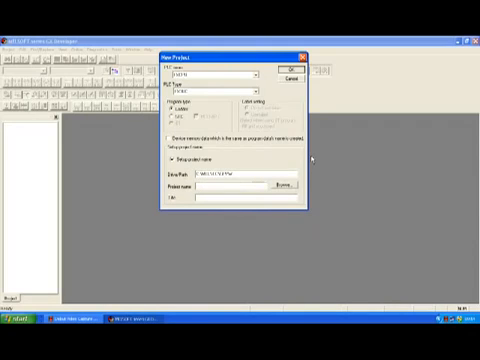
# Enter '1' as the project name in the new-project dialog.
pyautogui.write('1')
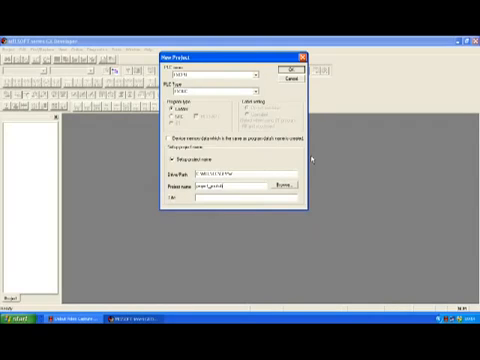
pyautogui.moveTo(300, 160)
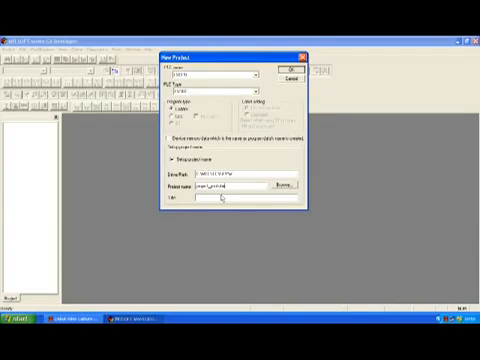
pyautogui.moveTo(222, 196)
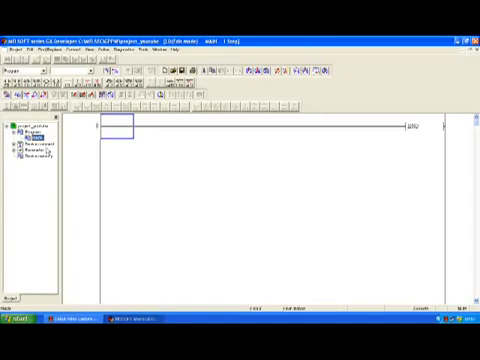
pyautogui.moveTo(194, 160)
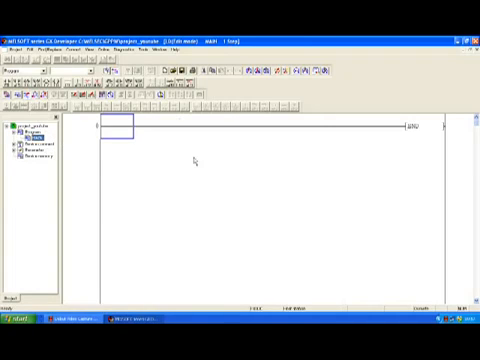
pyautogui.moveTo(212, 166)
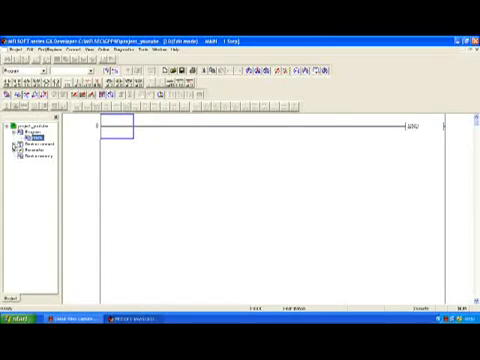
# Expand Device comment in the project tree and display the COMMENT device table.
pyautogui.click(20, 144)
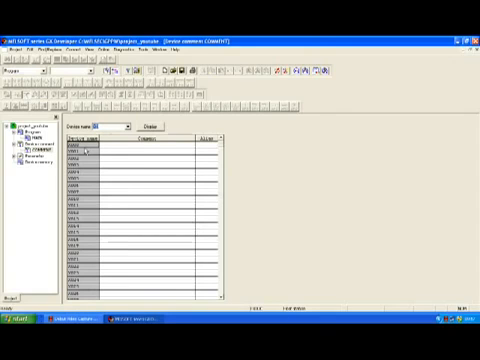
pyautogui.click(100, 152)
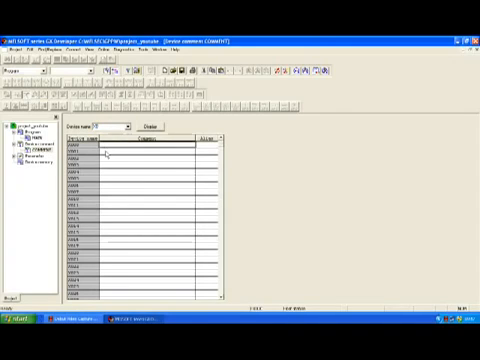